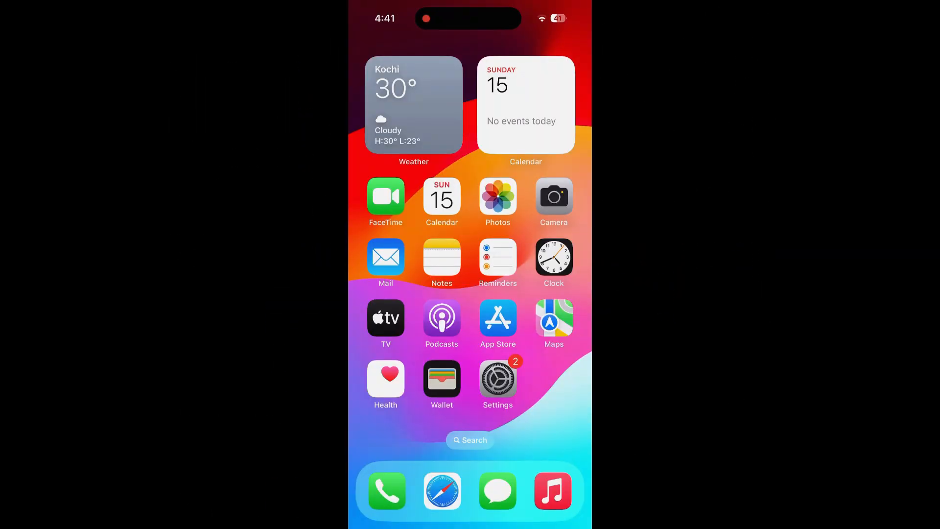
Step: Launch Settings and go to the Bluetooth page, where Bluetooth is on with one saved device
left_click(497, 379)
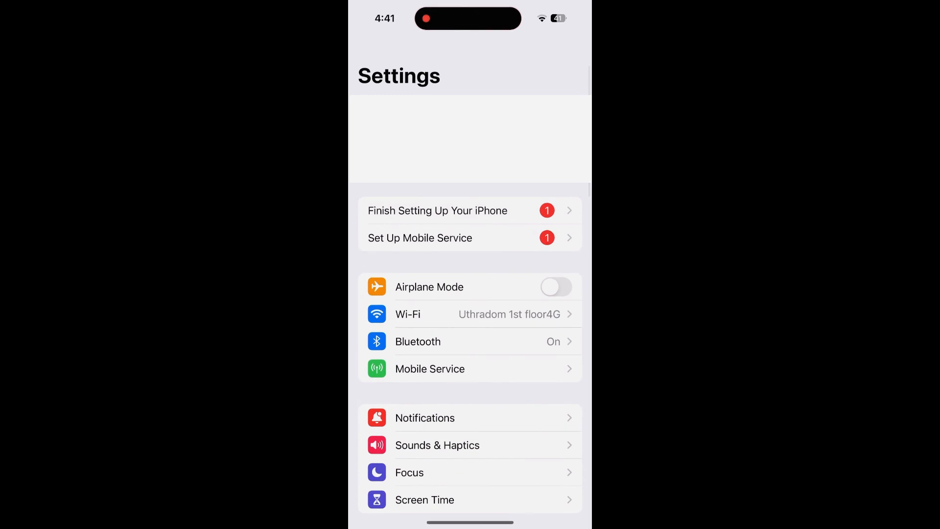
left_click(417, 341)
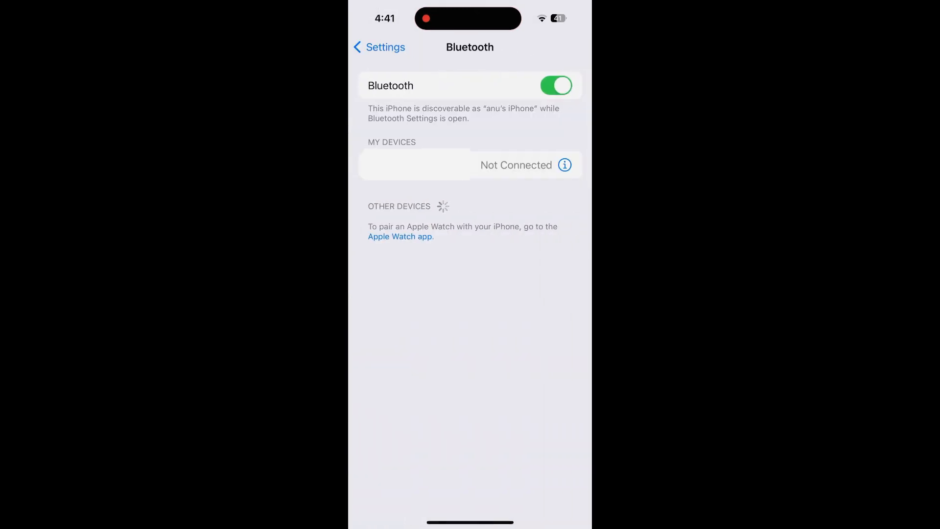